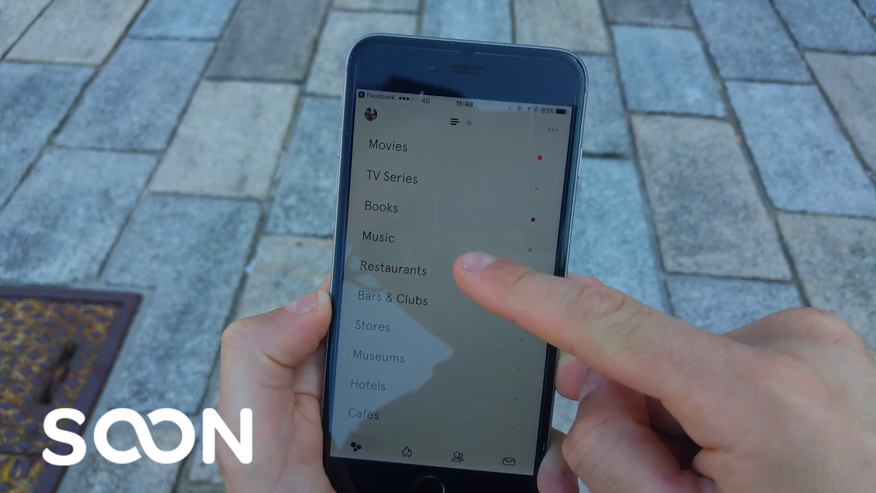
# Step: Add a trending Music pick to the bucket list from the category search
pyautogui.click(393, 269)
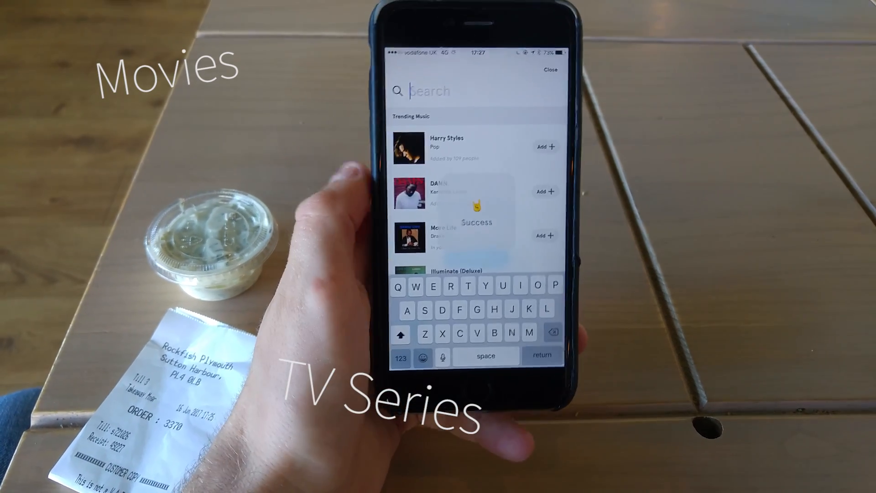
# Step: Search podcasts for 'Productivity' and add a result to the bucket list
pyautogui.click(550, 69)
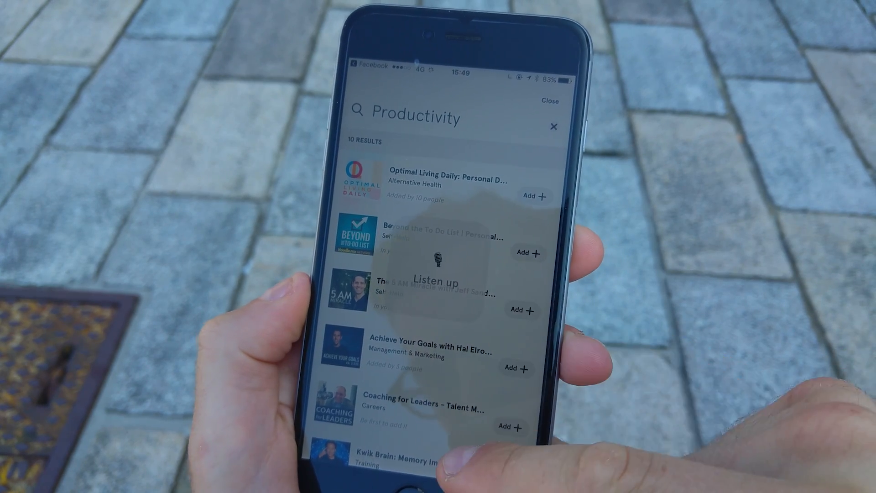
# Step: Re-run the 'Productivity' search and open The 5 AM Miracle with Jeff Sanders
pyautogui.scroll(-3)
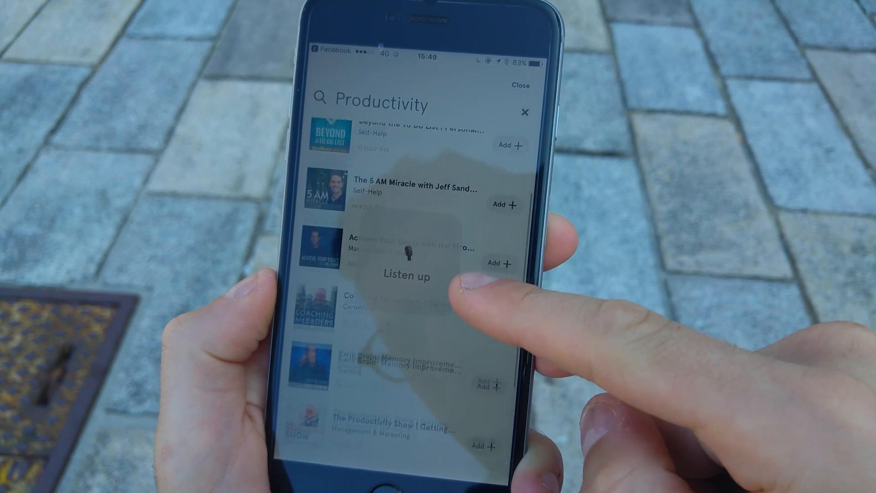
pyautogui.click(408, 189)
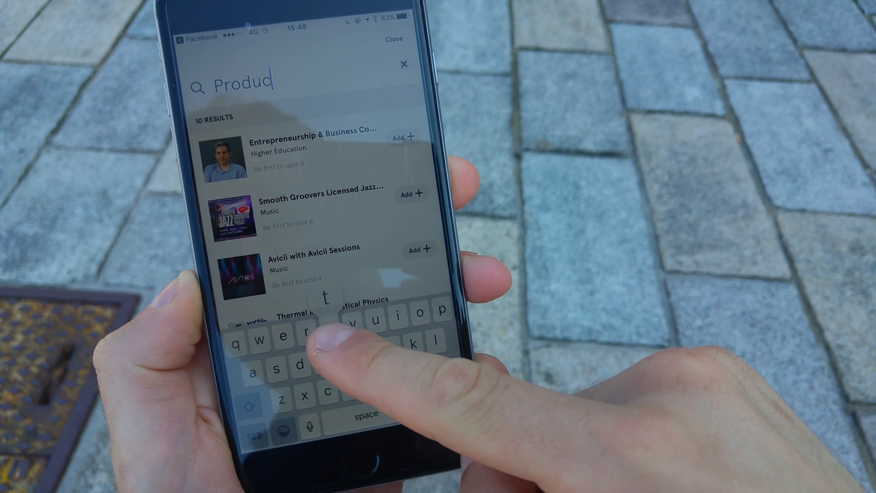
pyautogui.write('tivit')
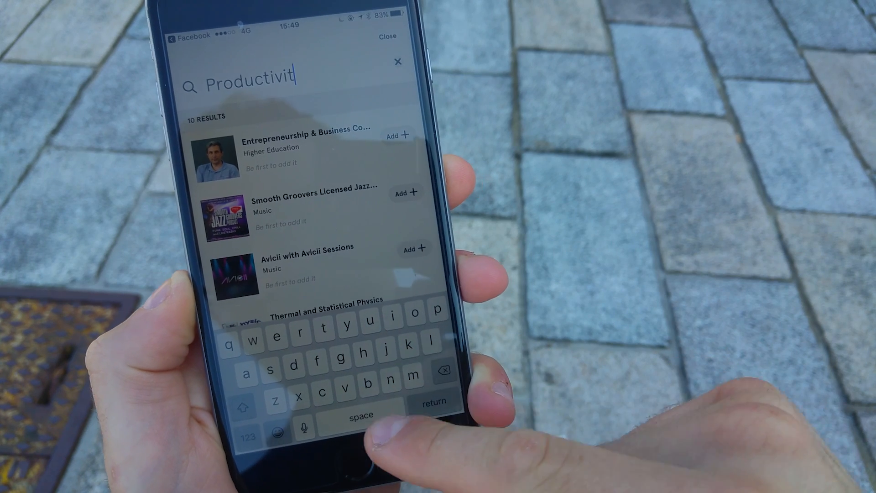
pyautogui.write('y')
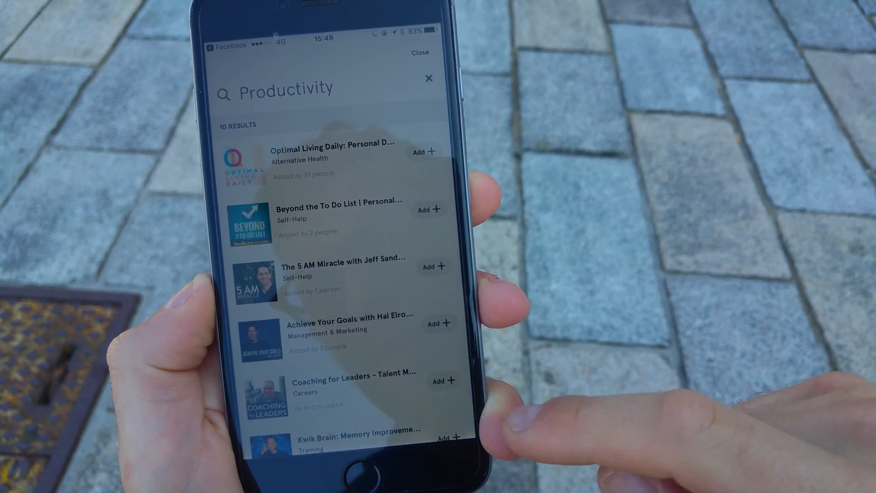
pyautogui.click(343, 267)
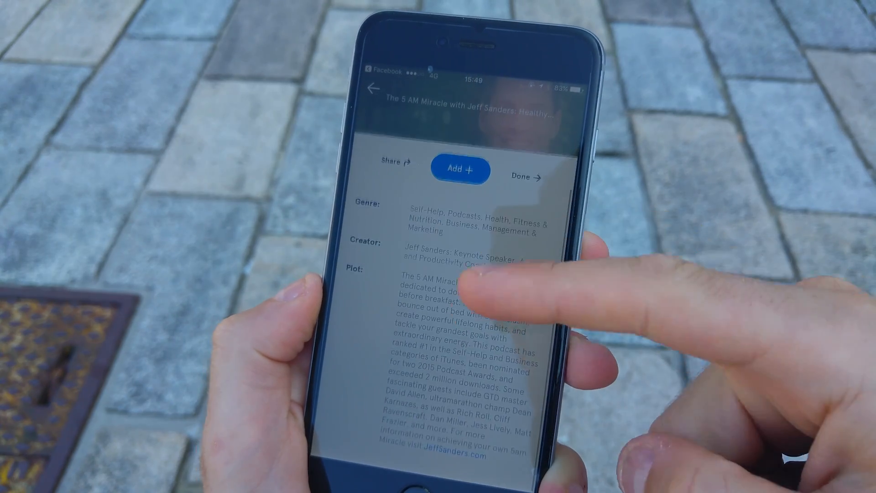
# Step: Rate Seco Lounge with the happiest emoji and show trending Bars & Clubs
pyautogui.scroll(-3)
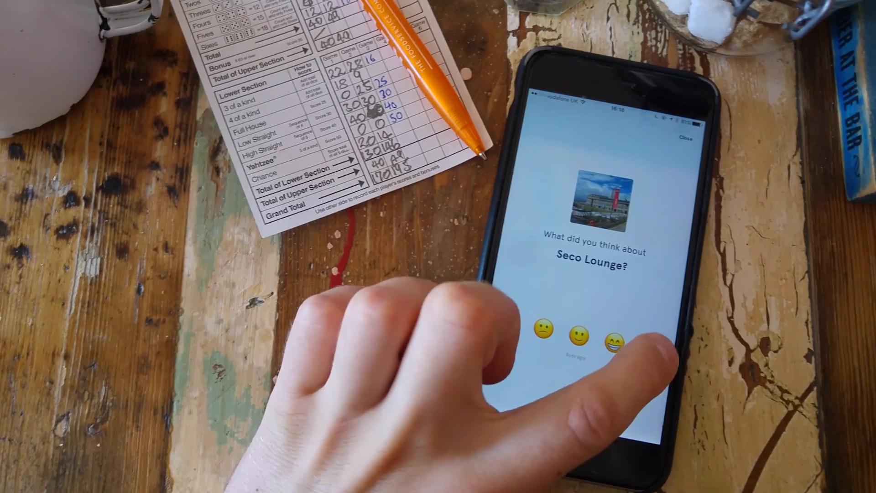
pyautogui.click(613, 331)
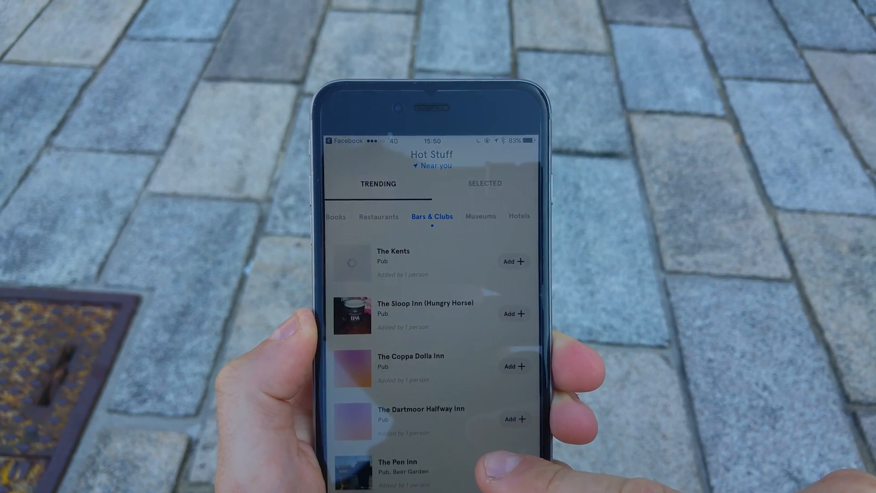
# Step: Switch the Hot Stuff location from 'Near you' to a search for 'Berlin'
pyautogui.scroll(-3)
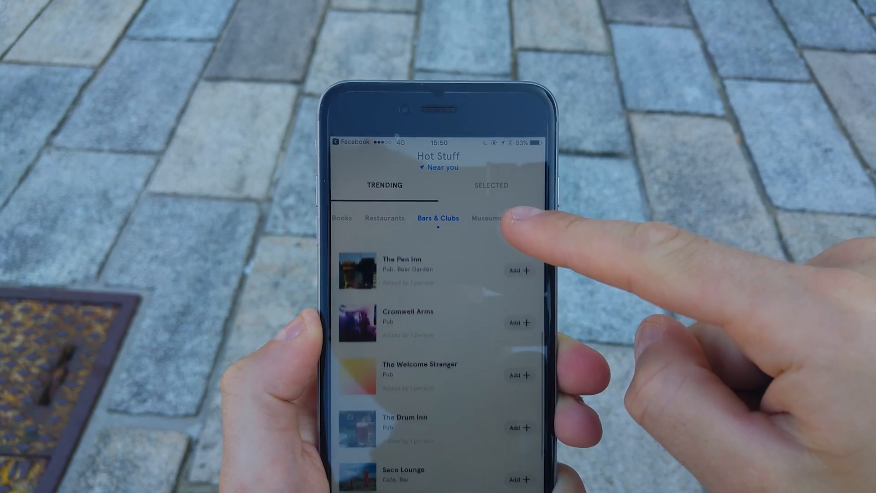
pyautogui.scroll(-3)
pyautogui.write('B')
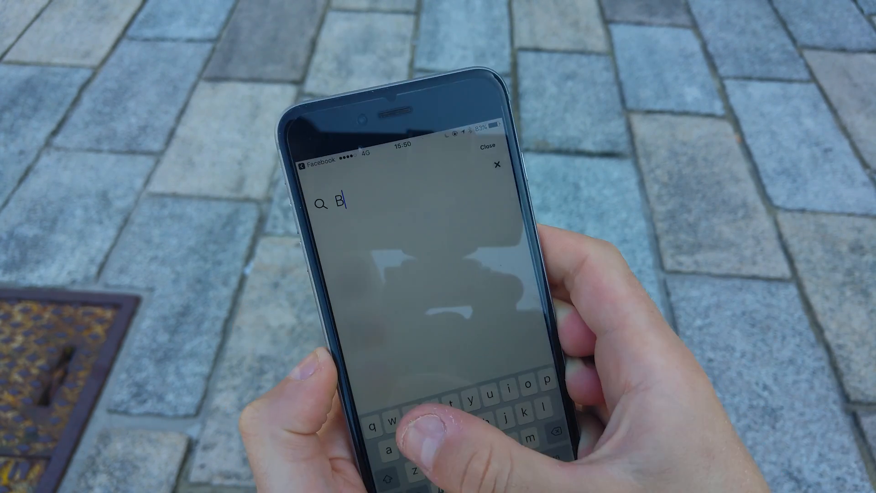
pyautogui.write('erlin')
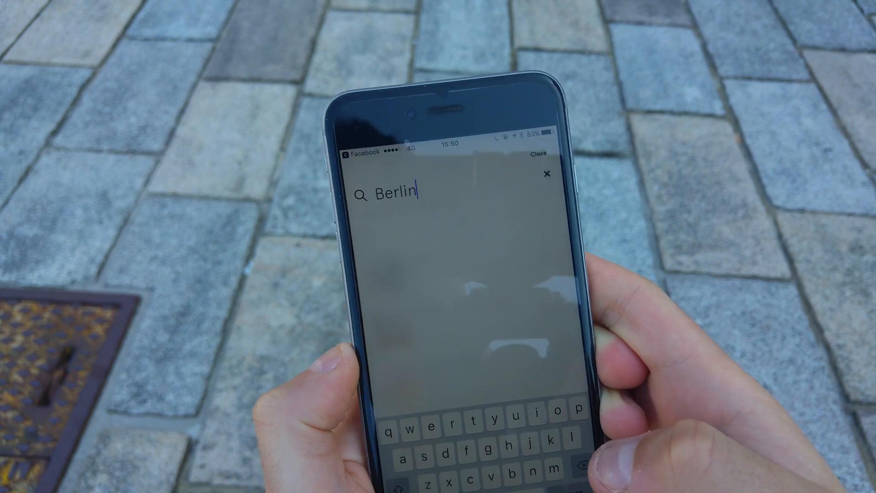